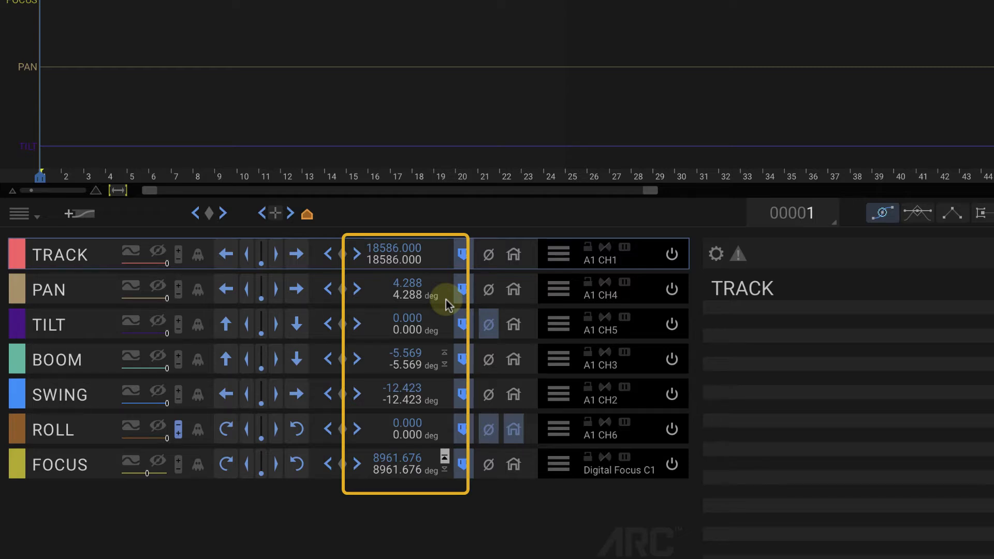
mouse_move(453, 273)
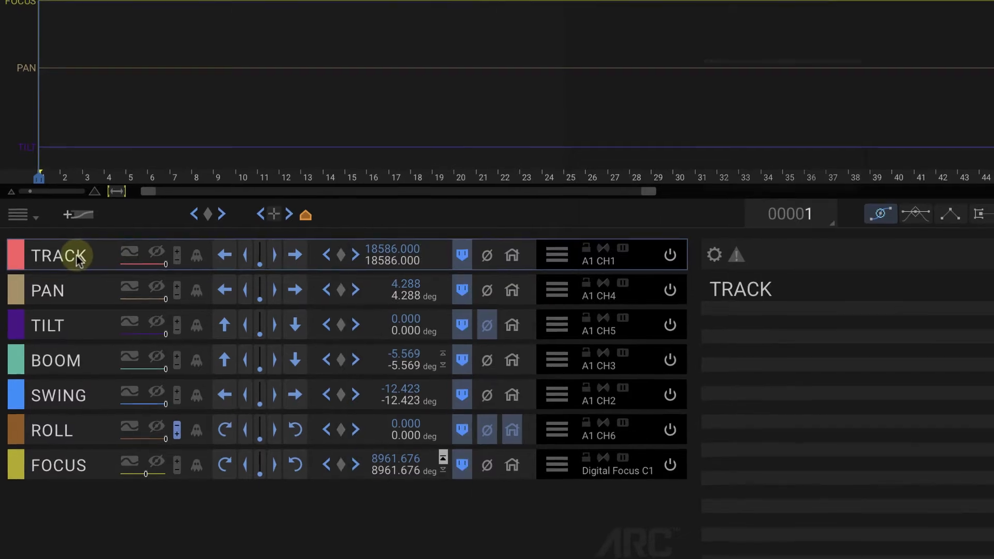
Bring up the TRACK axis configuration, still showing 1 step per unit.
double_click(58, 256)
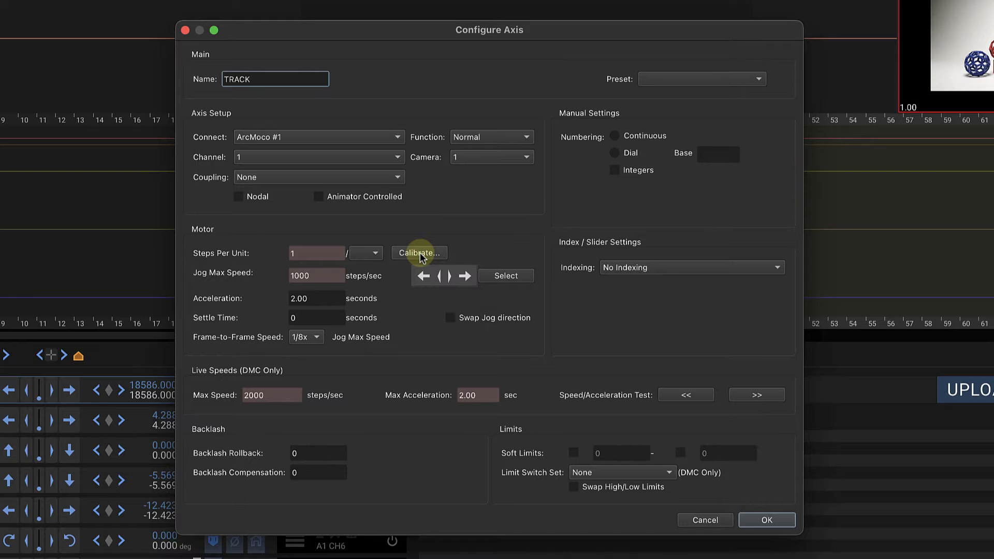
left_click(274, 79)
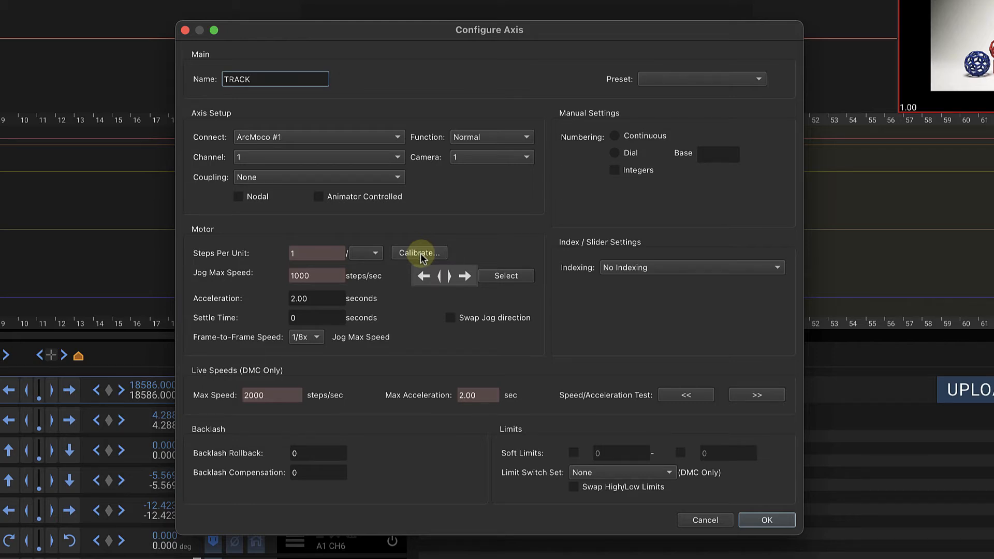
Begin TRACK calibration, zero the count, and jog forward to 121039 steps.
left_click(417, 253)
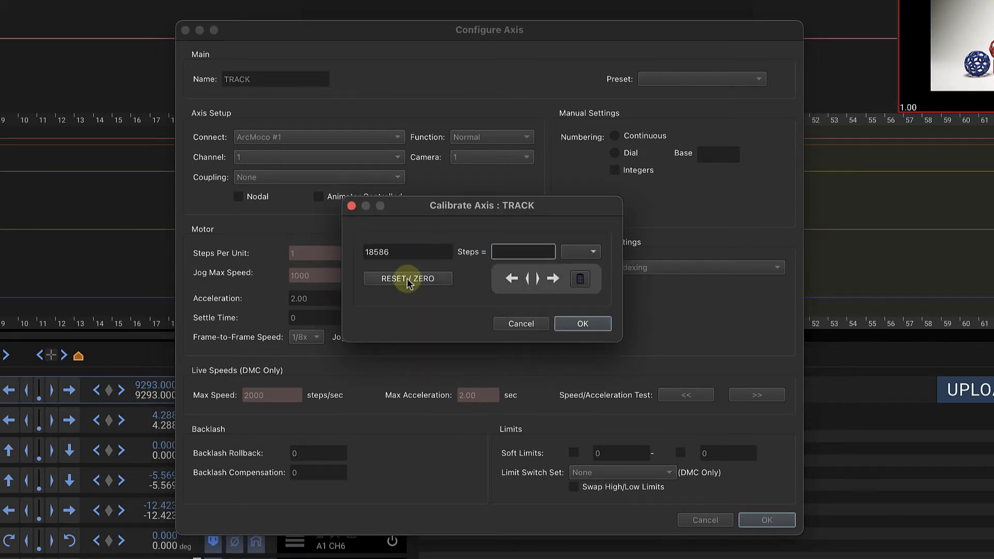
left_click(408, 278)
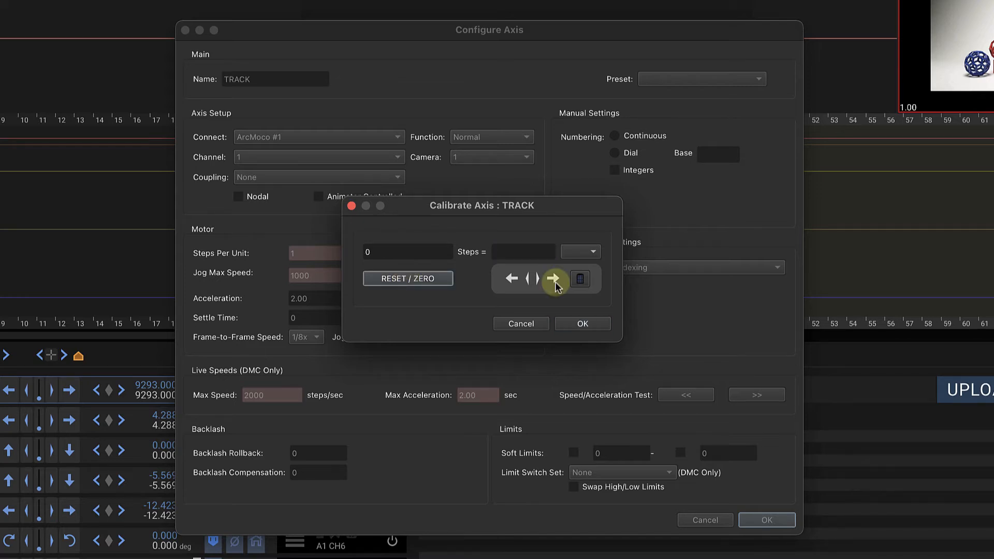
left_click(554, 279)
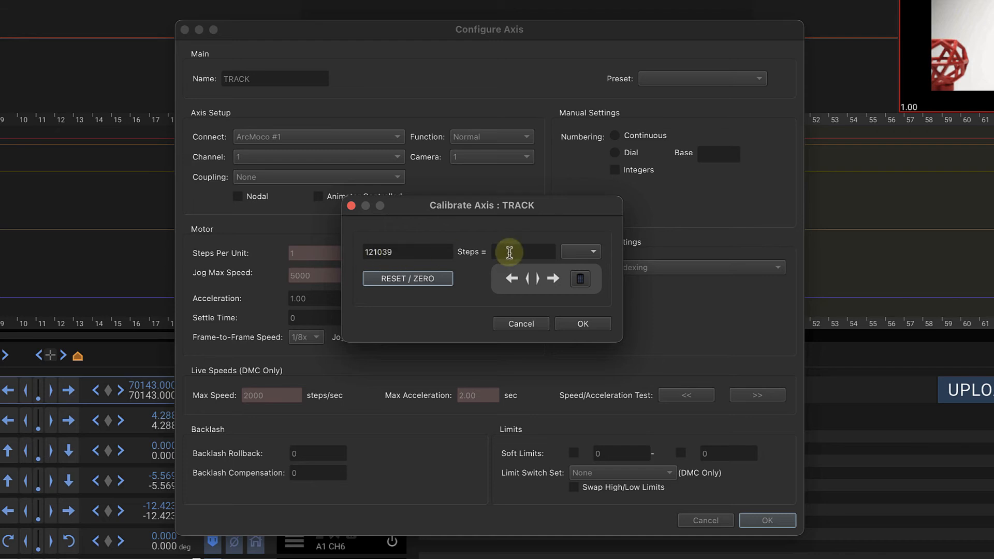
Equate 121039 steps to 18 inches, giving 6724.39 steps per inch, and apply it.
type("1")
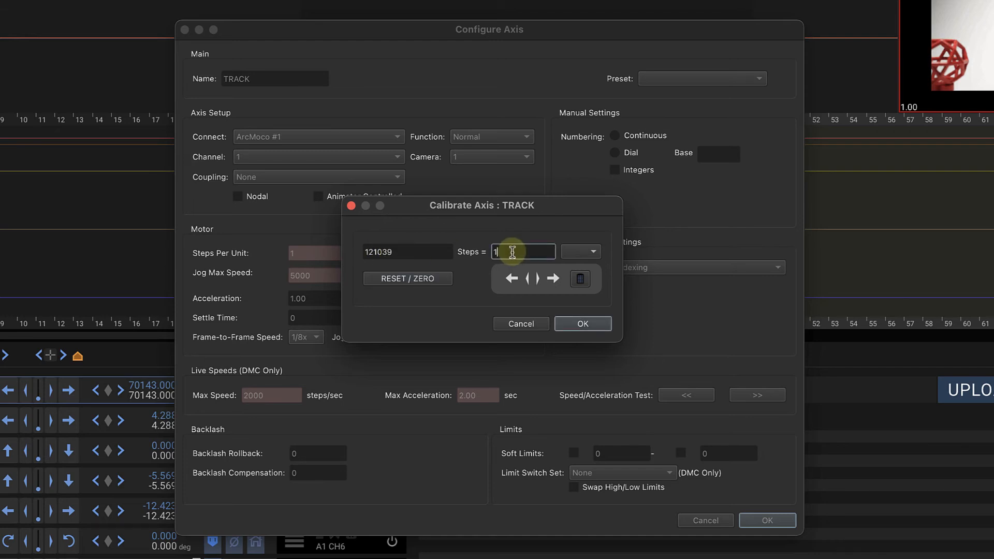
left_click(578, 252)
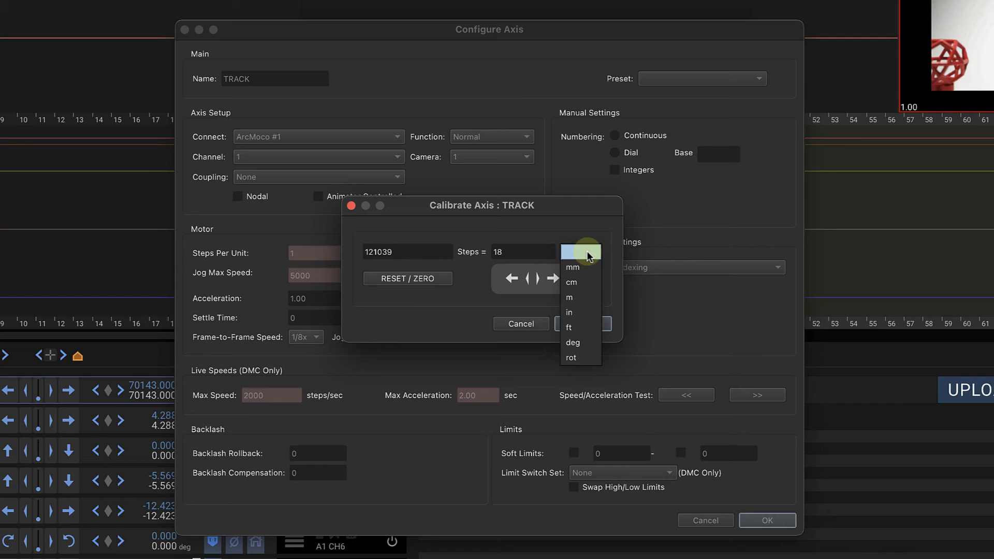
mouse_move(569, 312)
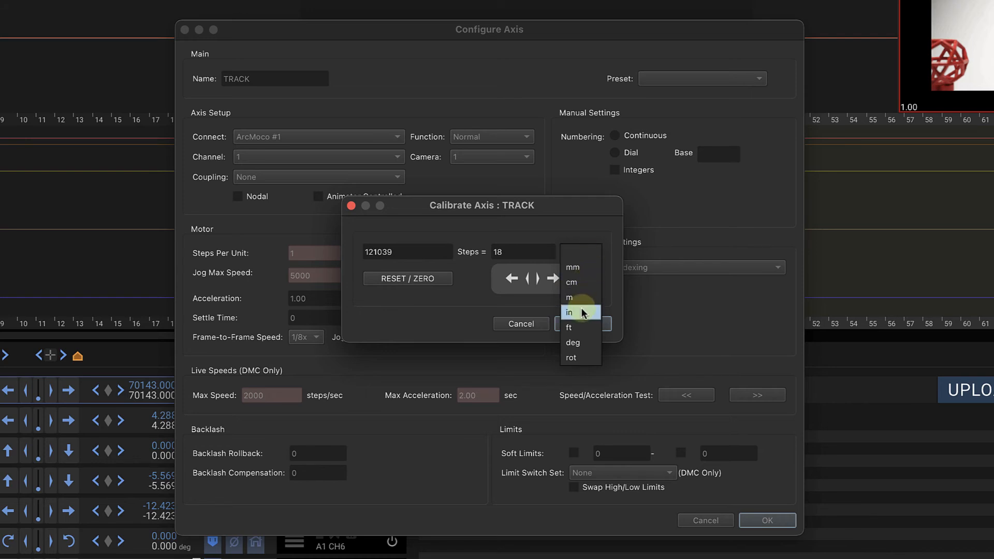
left_click(568, 312)
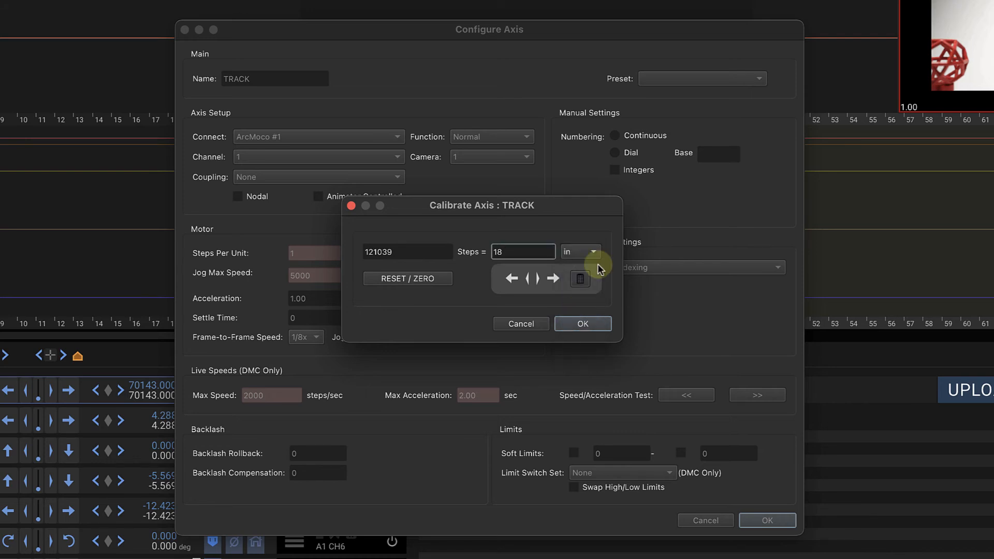
left_click(523, 251)
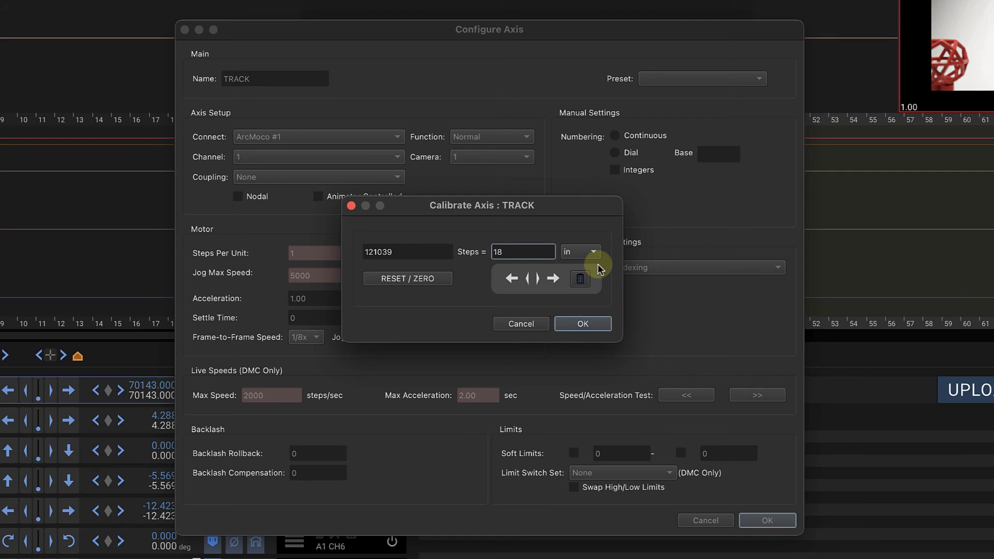
left_click(523, 251)
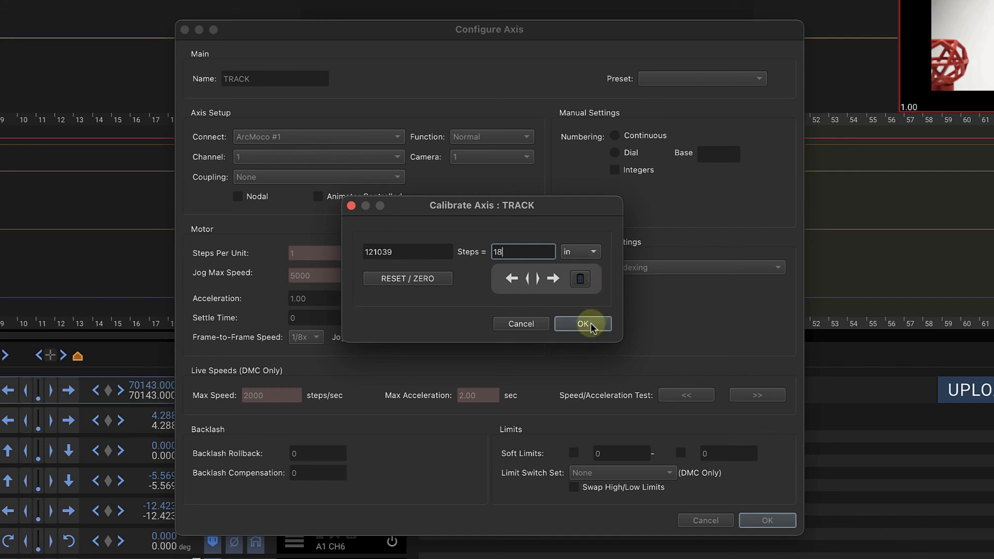
left_click(582, 324)
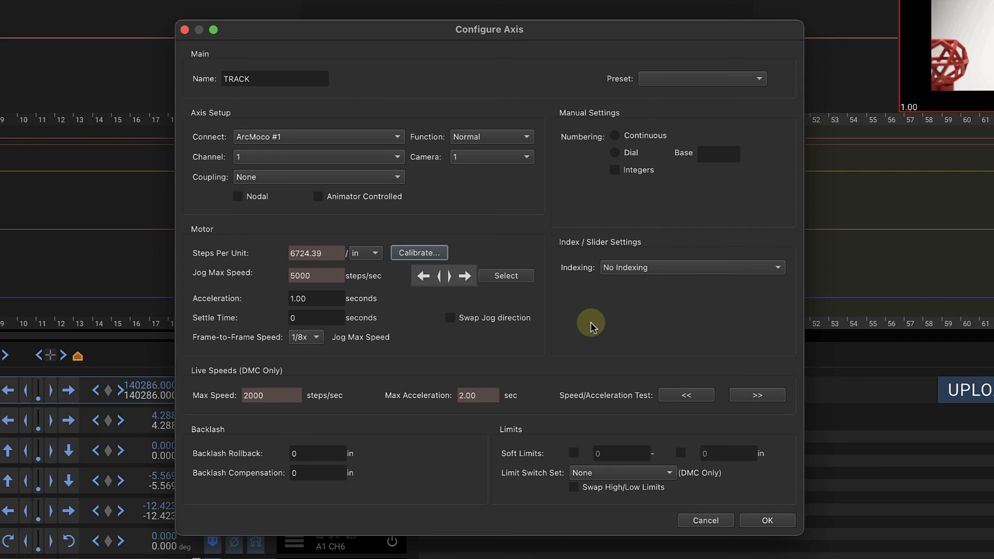